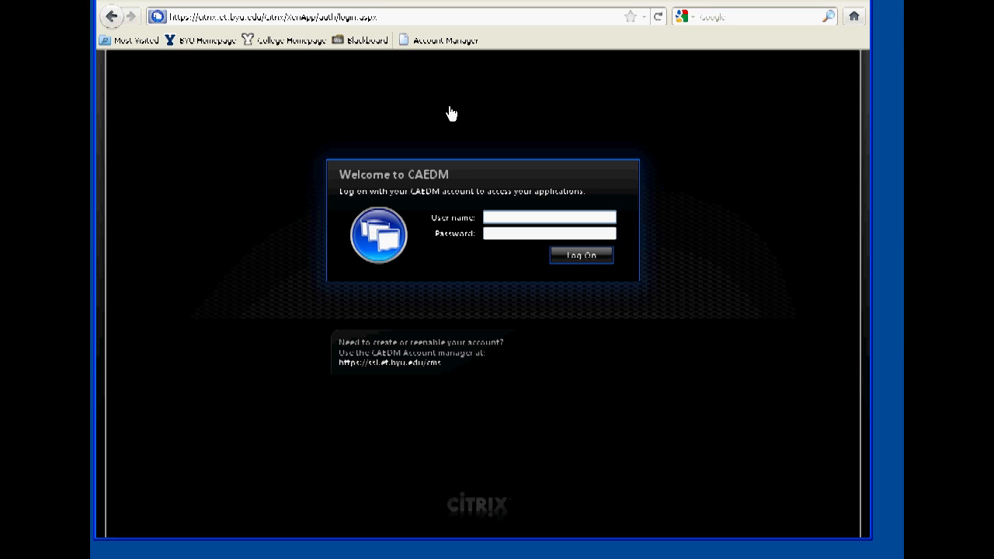
Log on to the CAEDM web portal with user name 'd2' and password.
{"action": "type", "text": "d2"}
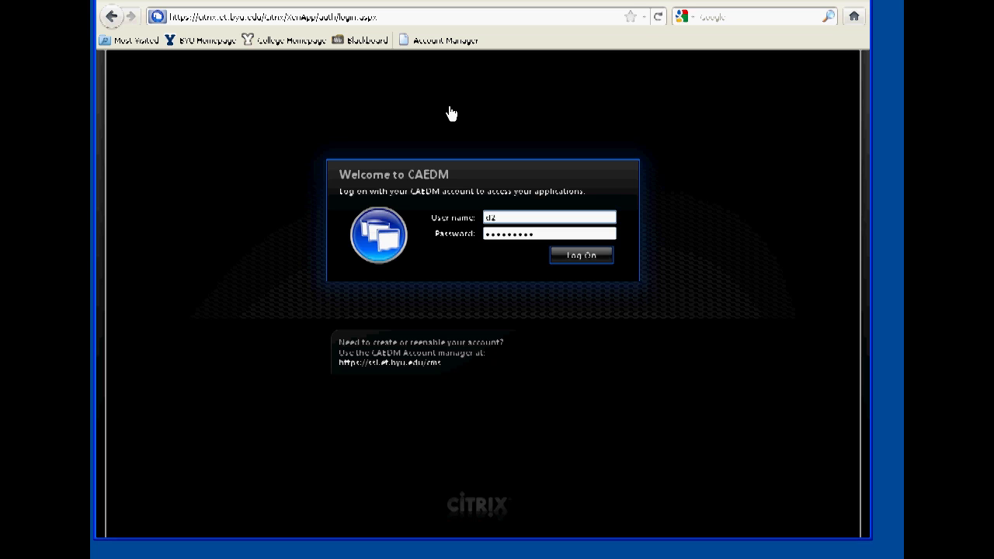
{"action": "left_click", "coordinate": [581, 255]}
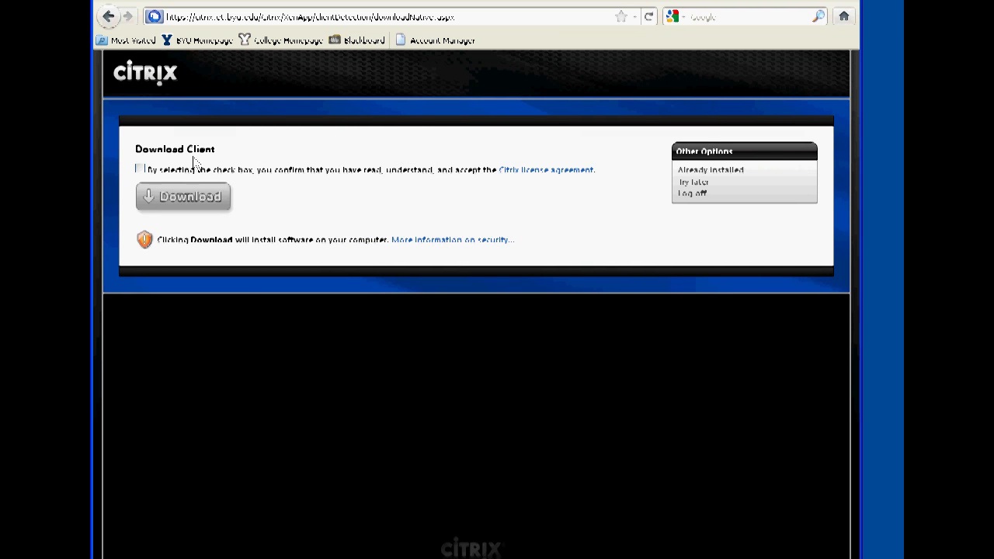
Accept the license, save the Citrix client installer to the Desktop, and run it.
{"action": "left_click", "coordinate": [139, 168]}
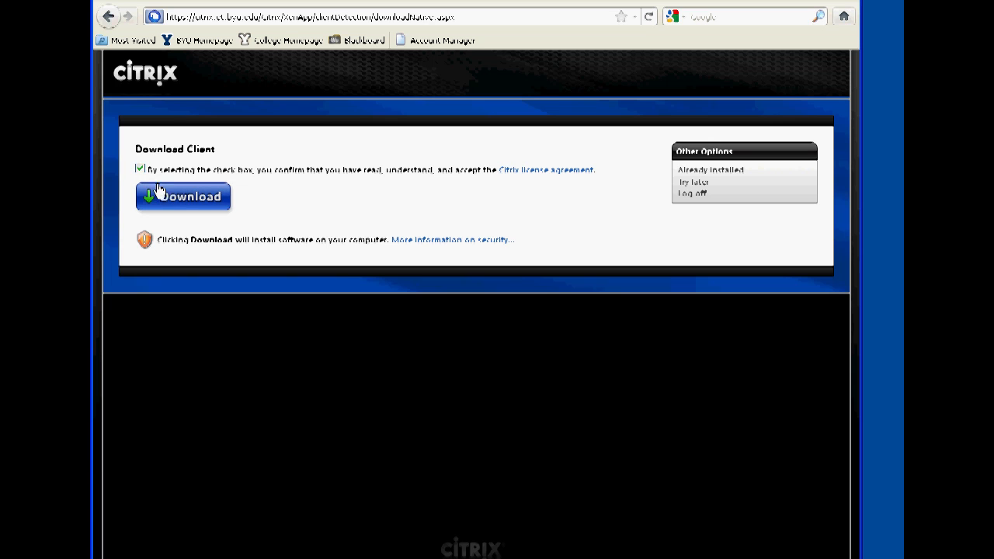
{"action": "left_click", "coordinate": [182, 196]}
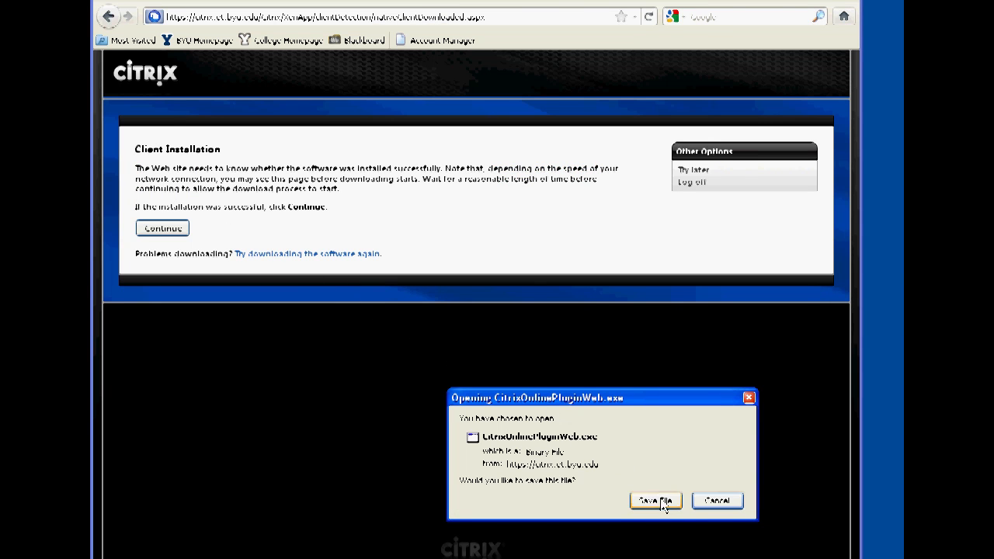
{"action": "left_click", "coordinate": [655, 501]}
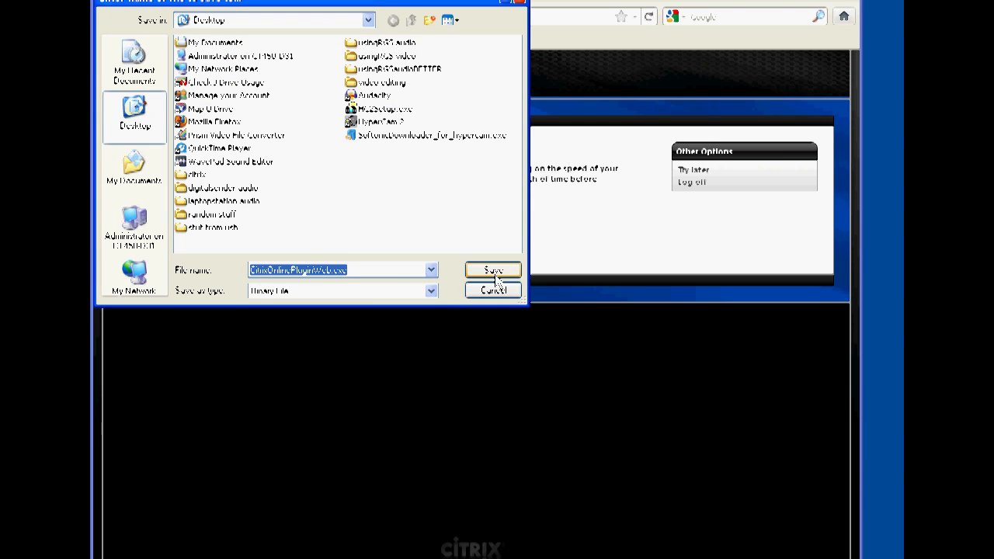
{"action": "left_click", "coordinate": [492, 269]}
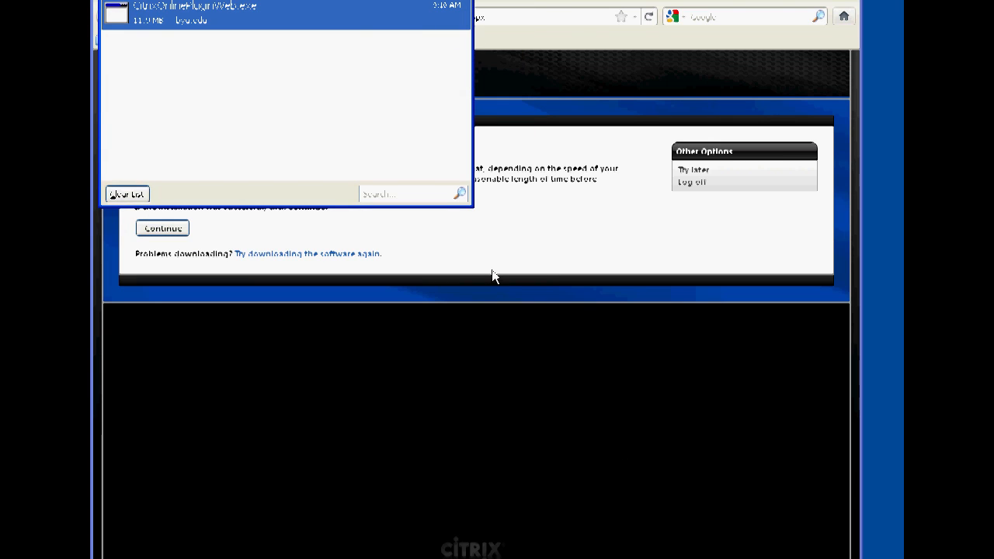
{"action": "mouse_move", "coordinate": [239, 15]}
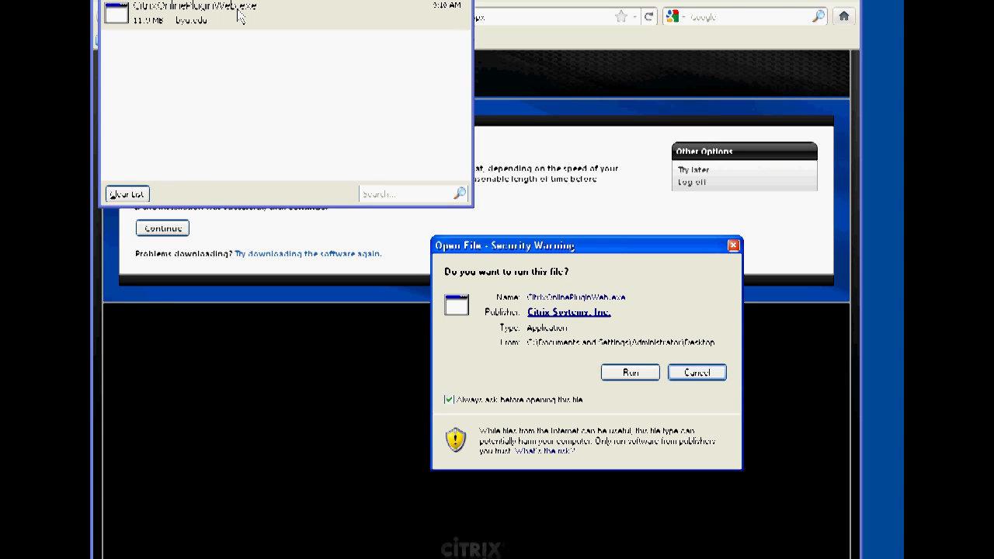
{"action": "mouse_move", "coordinate": [532, 268]}
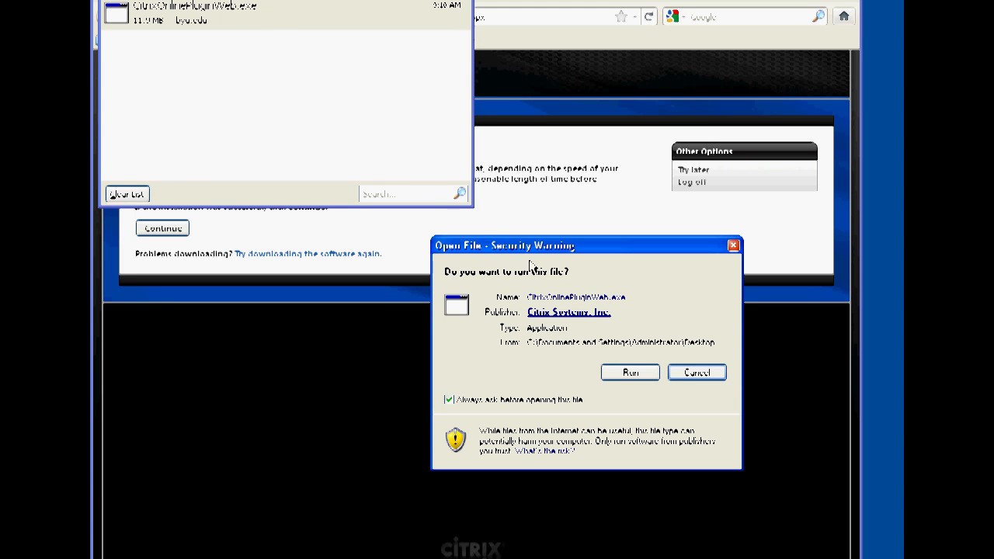
{"action": "left_click", "coordinate": [629, 372]}
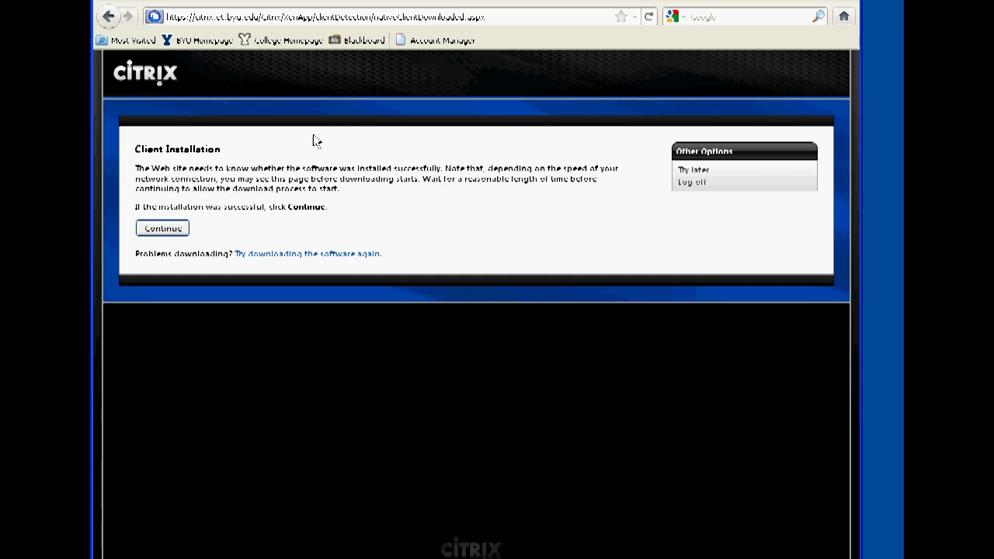
Confirm the client installed, then look in CE Programs and return to the applications list.
{"action": "left_click", "coordinate": [161, 227]}
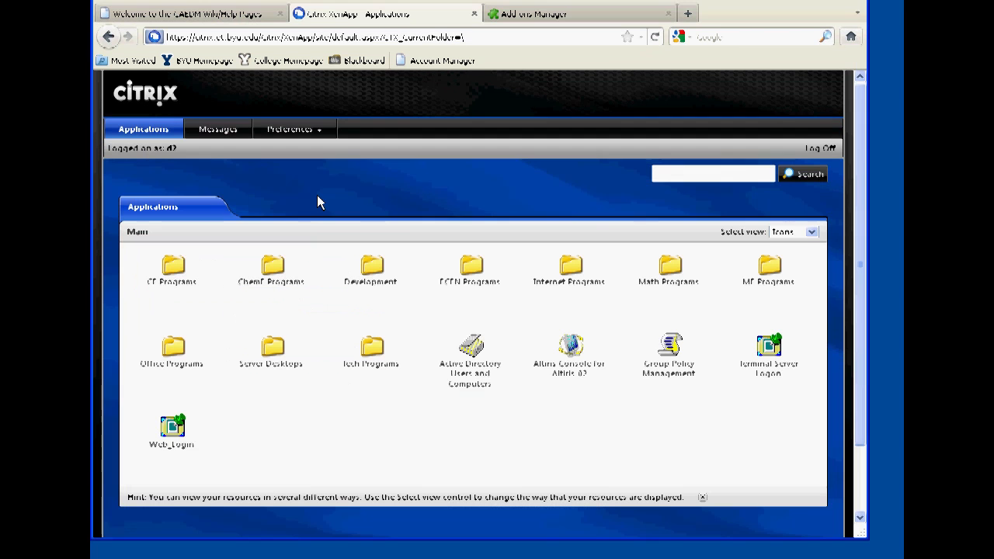
{"action": "mouse_move", "coordinate": [258, 230]}
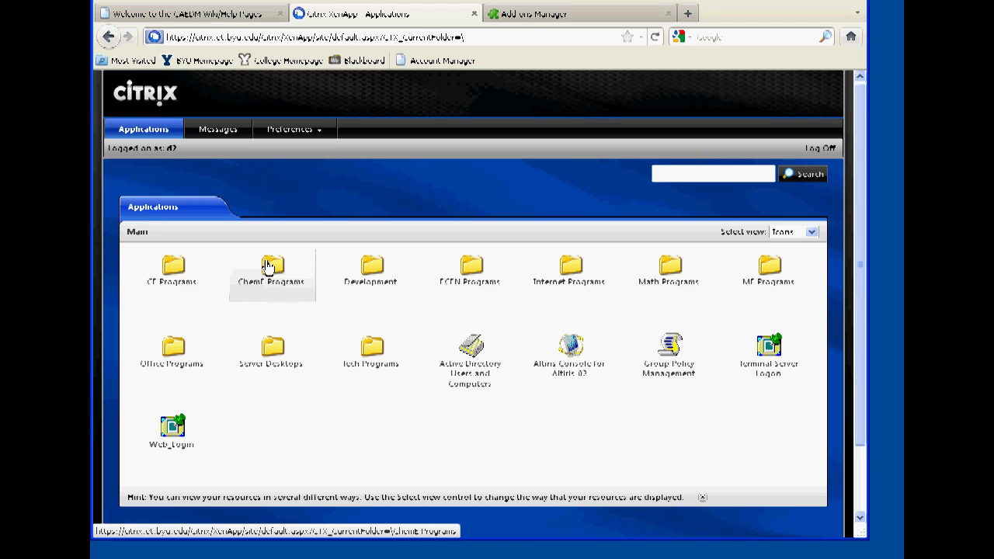
{"action": "mouse_move", "coordinate": [182, 320]}
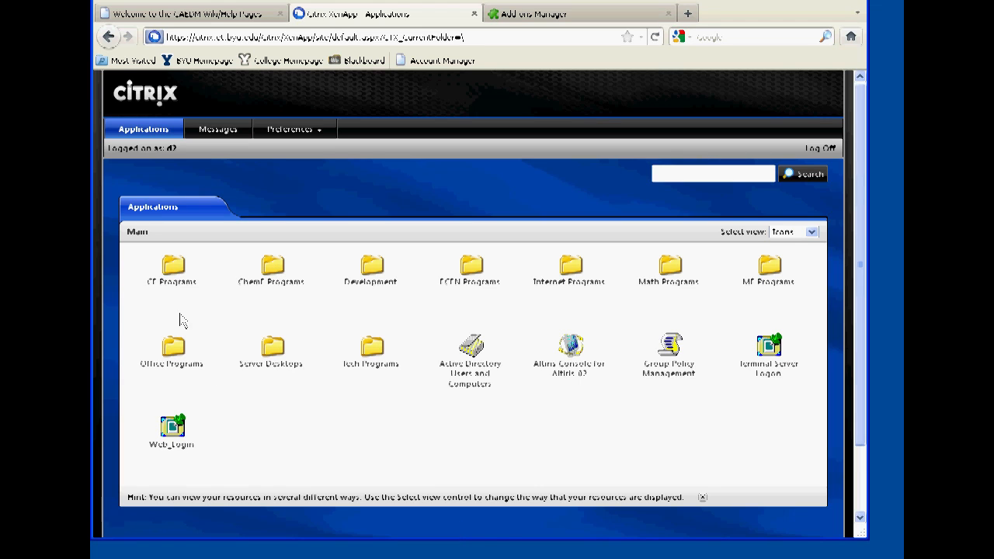
{"action": "double_click", "coordinate": [170, 266]}
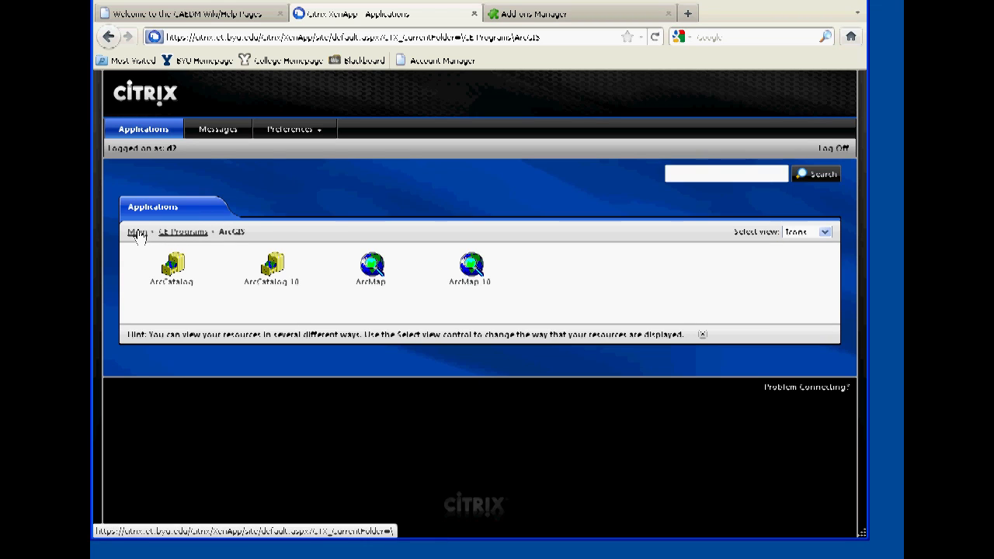
{"action": "left_click", "coordinate": [137, 231]}
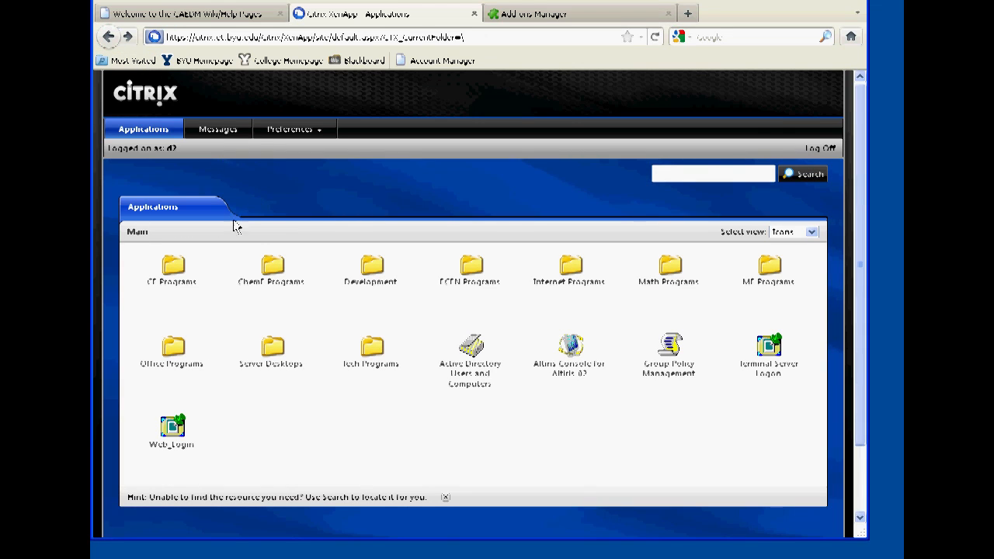
Open Office Programs, then the Office 2010 via Citrix folder.
{"action": "left_click", "coordinate": [172, 348]}
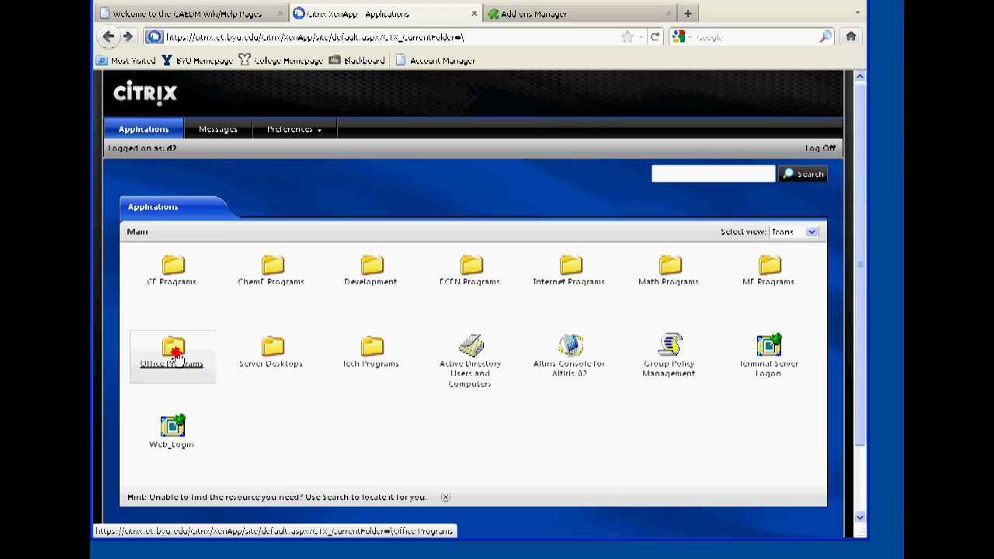
{"action": "double_click", "coordinate": [172, 349]}
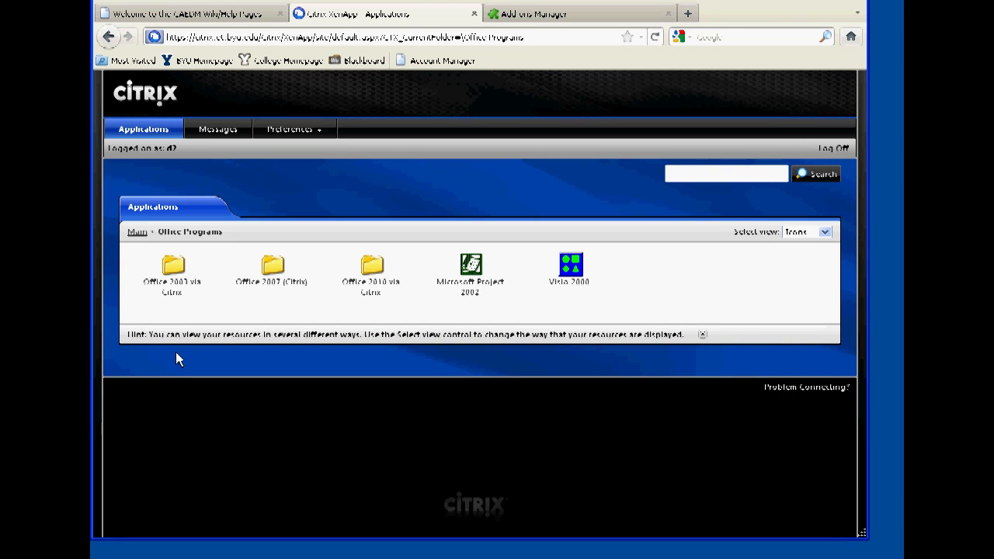
{"action": "mouse_move", "coordinate": [272, 272]}
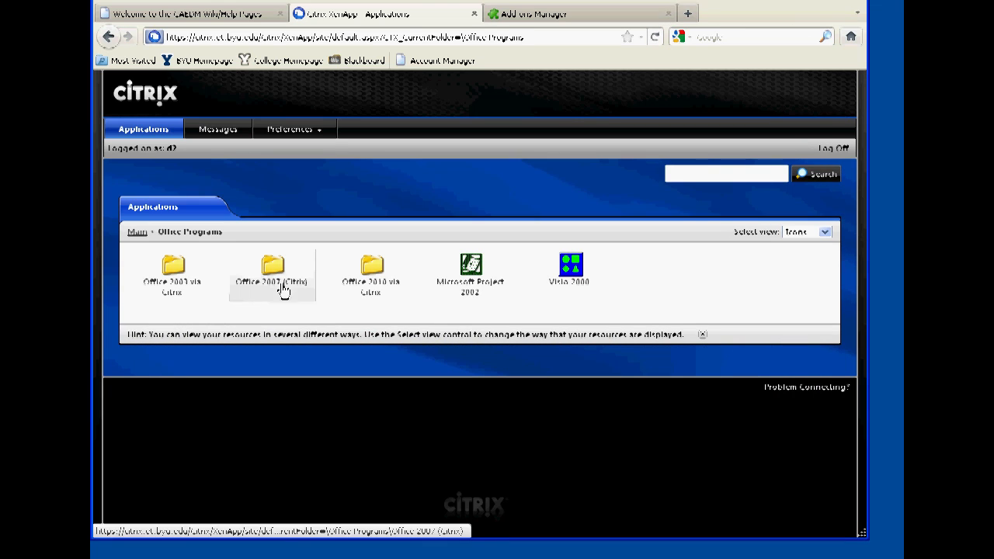
{"action": "left_click", "coordinate": [370, 268]}
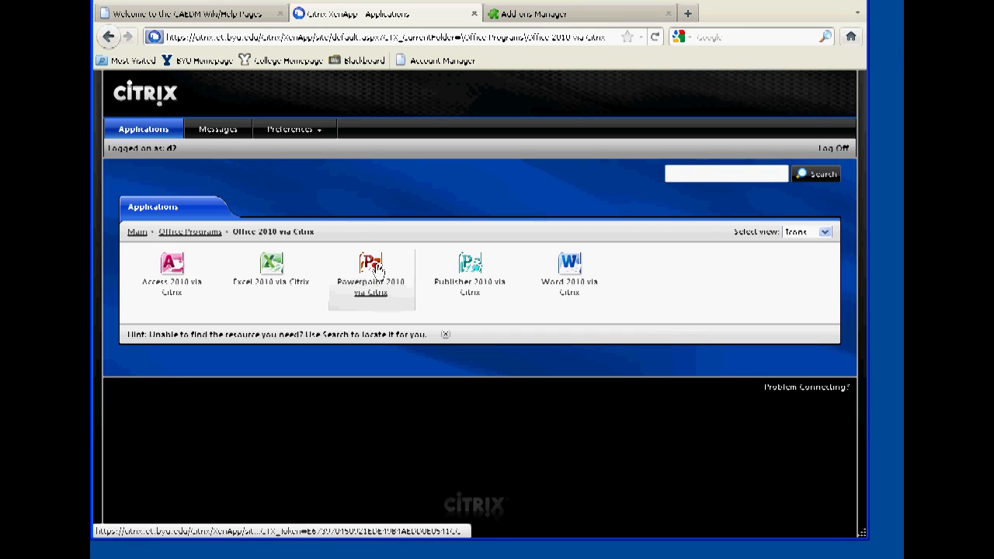
{"action": "mouse_move", "coordinate": [471, 271]}
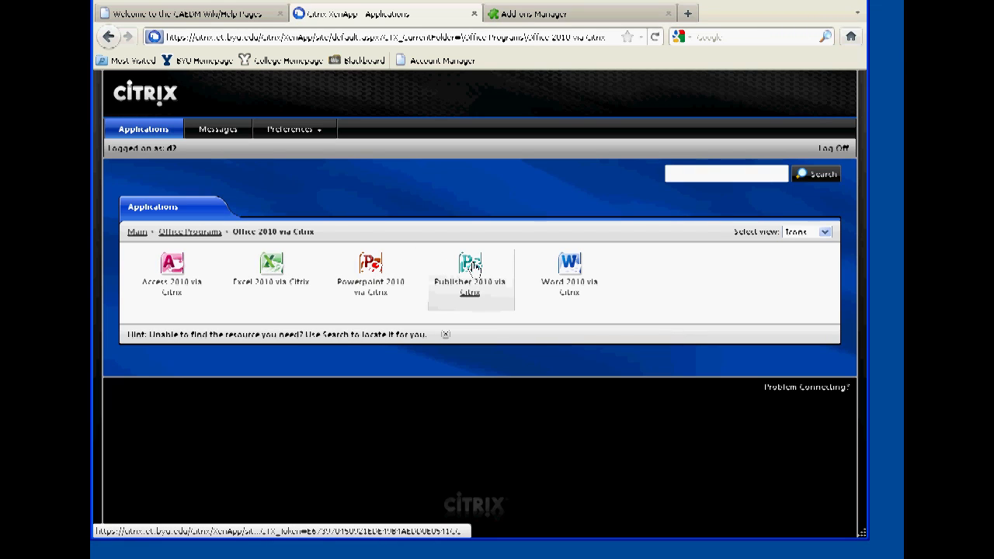
{"action": "mouse_move", "coordinate": [571, 264]}
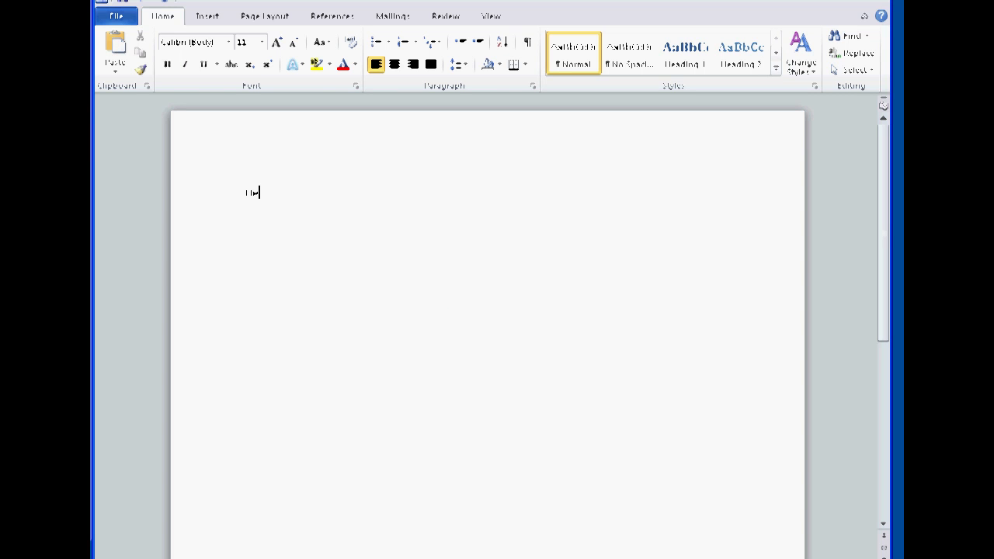
Type 'Hello' into the blank Word document.
{"action": "type", "text": "Hello"}
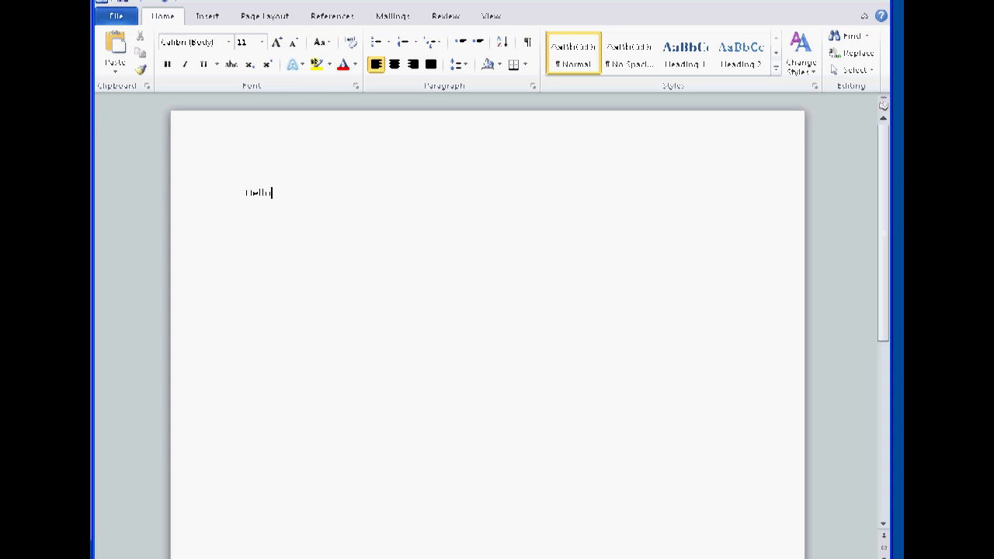
{"action": "mouse_move", "coordinate": [105, 3]}
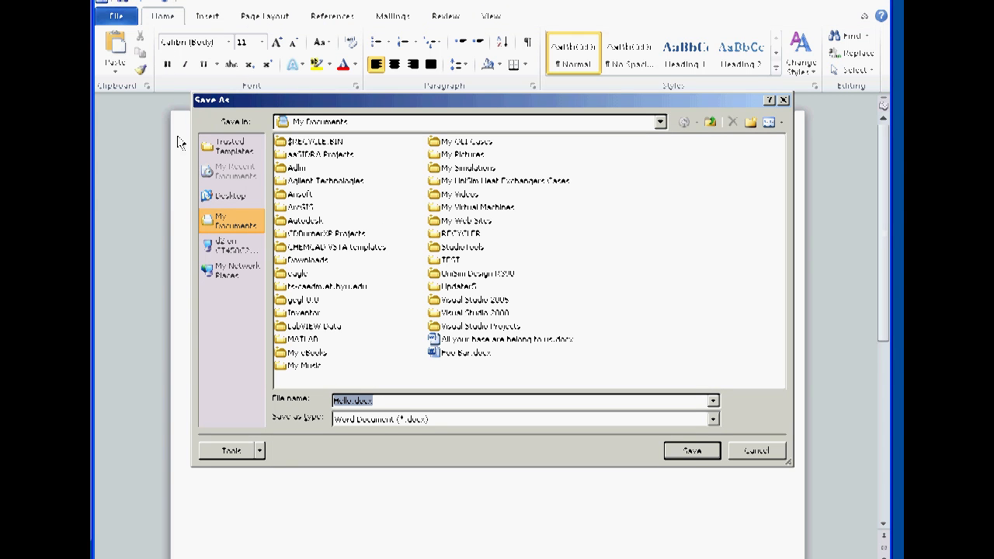
Save the document as Hello.docx on the client's F: drive.
{"action": "left_click", "coordinate": [230, 244]}
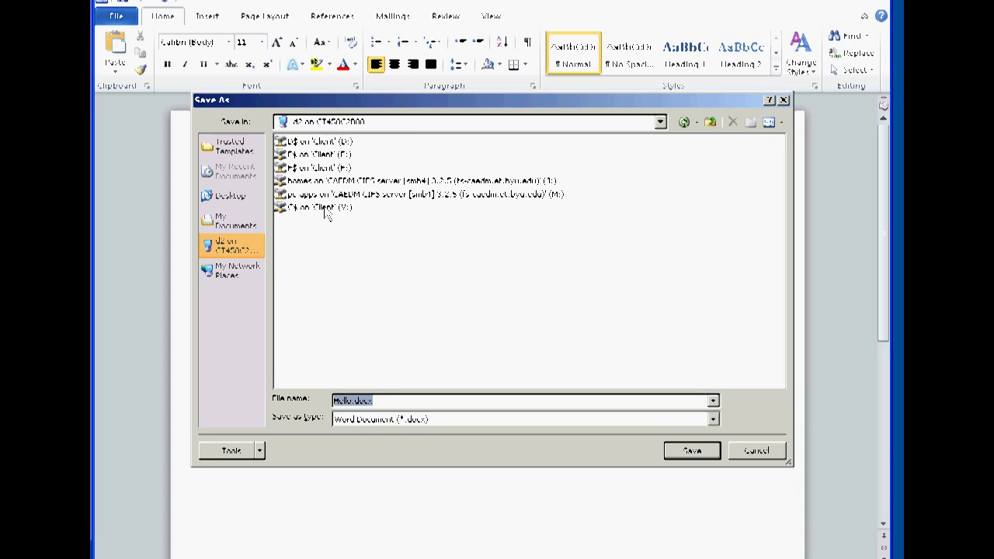
{"action": "left_click", "coordinate": [318, 207]}
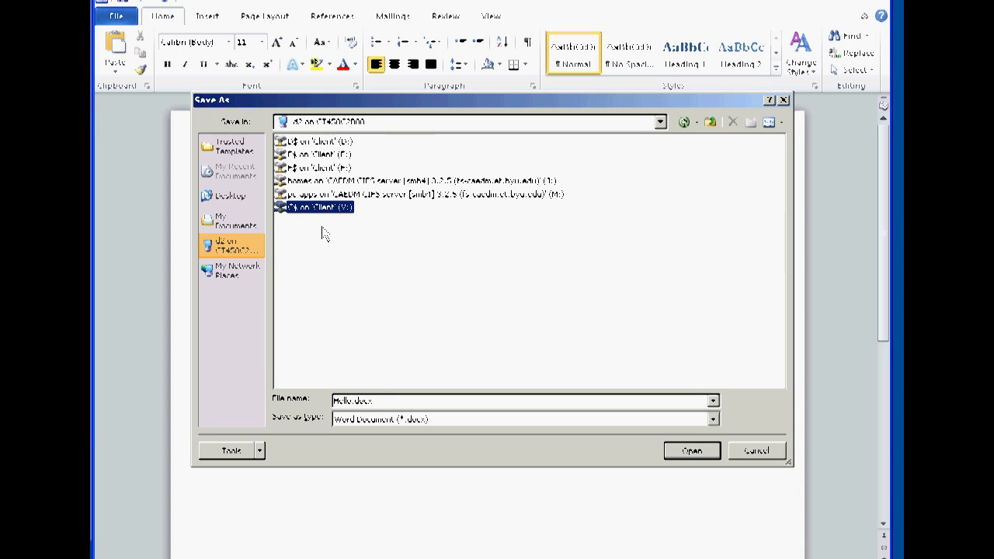
{"action": "left_click", "coordinate": [317, 167]}
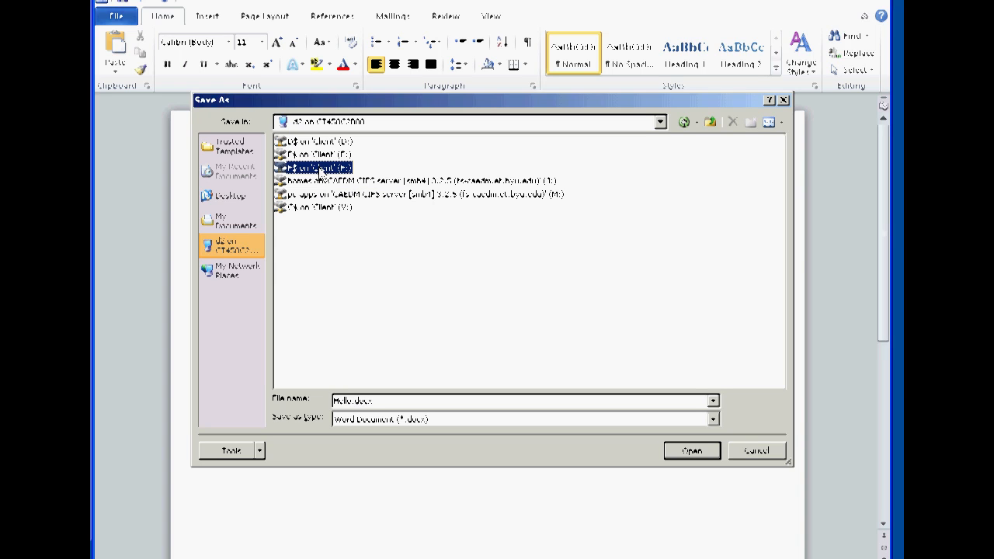
{"action": "left_click", "coordinate": [419, 180]}
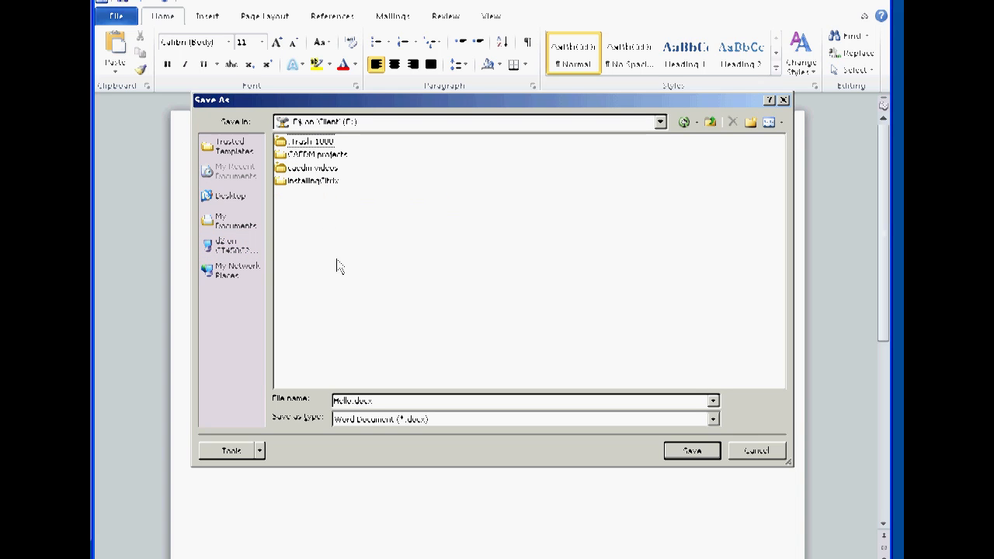
{"action": "left_click", "coordinate": [690, 450]}
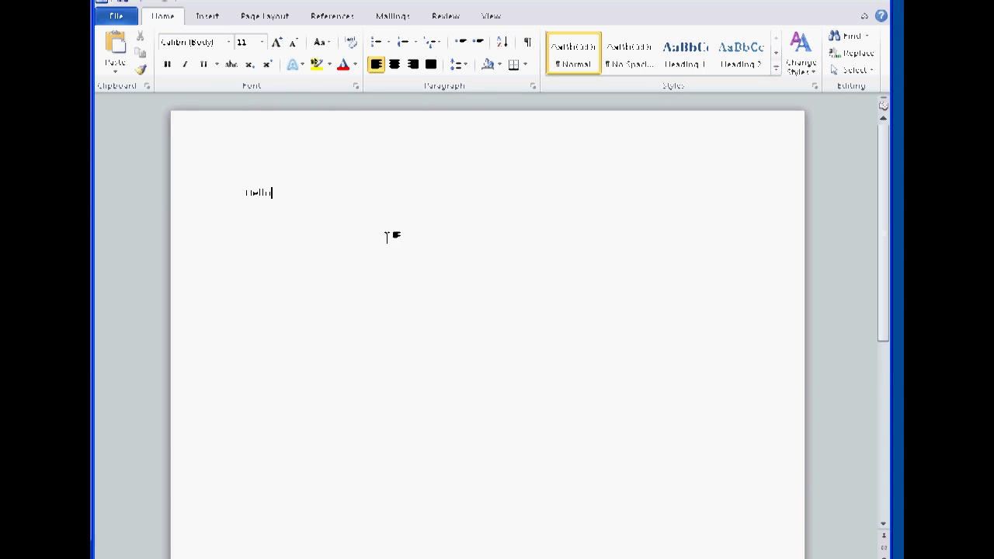
Show the File > Print preview for Hello.docx.
{"action": "left_click", "coordinate": [116, 16]}
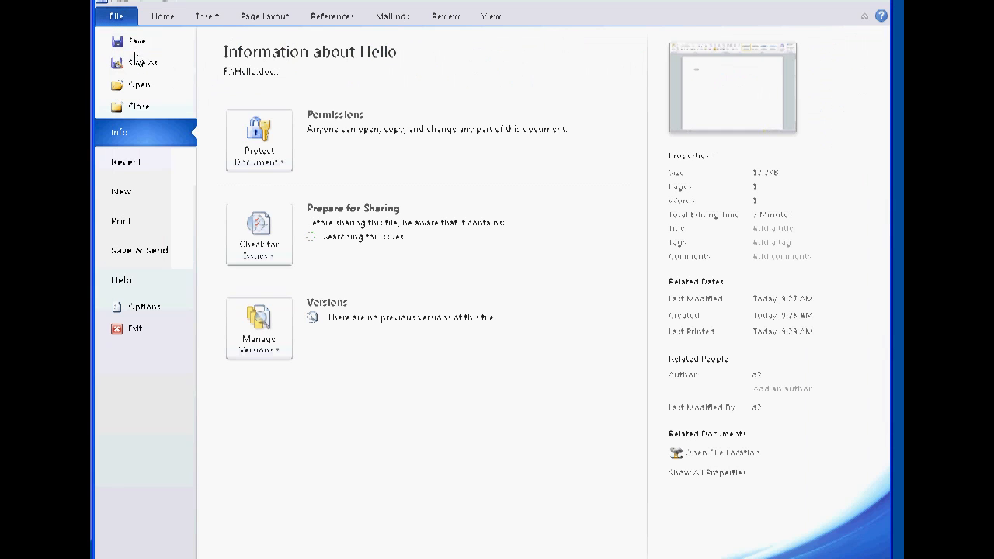
{"action": "left_click", "coordinate": [121, 222]}
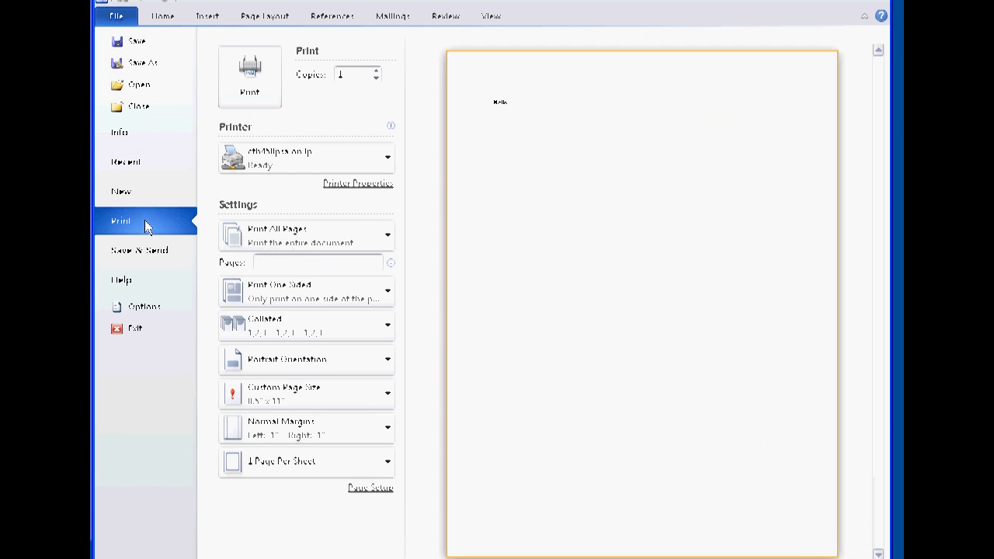